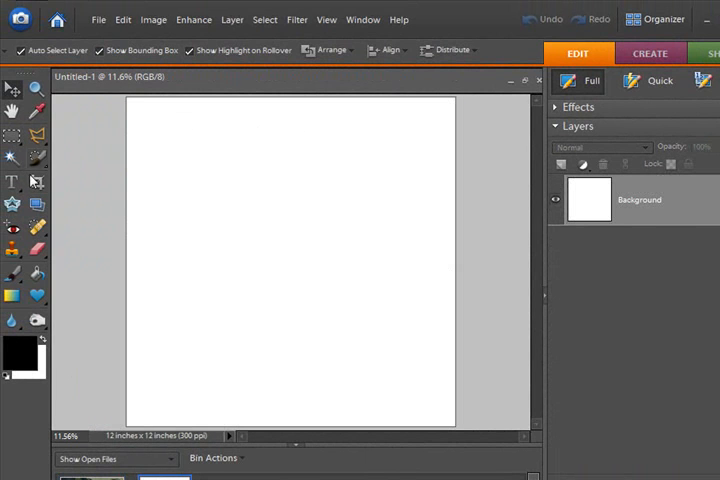
Step: Start a text layer near the left edge of the blank 12×12-inch document
click(12, 181)
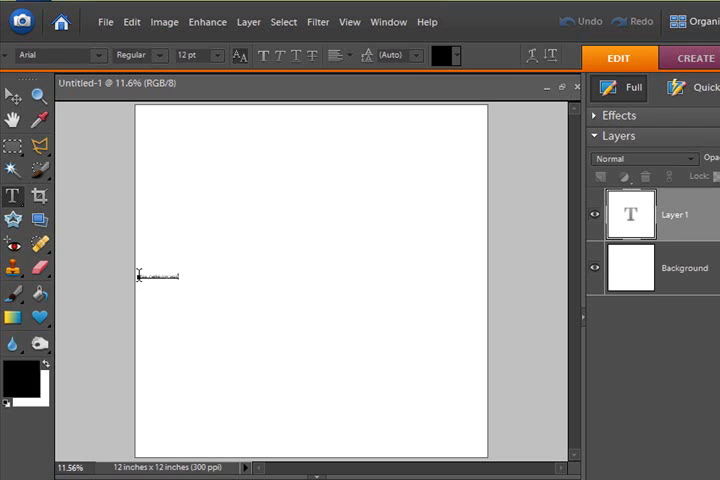
Step: Type the line 'You make my world go 'round' twice on the text layer
text(text)
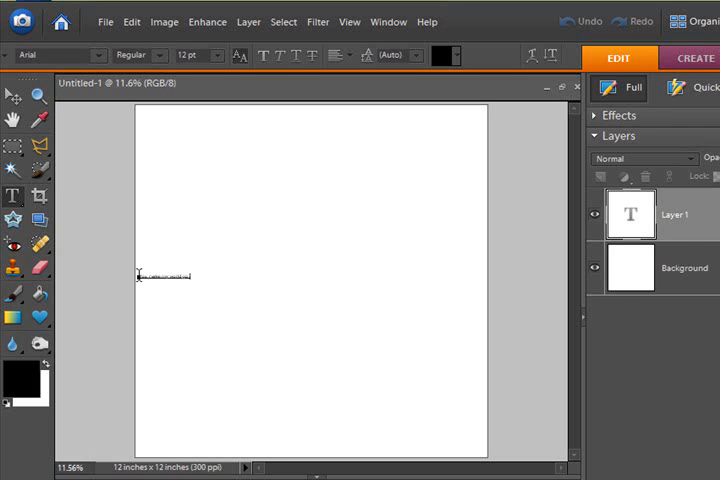
text(text)
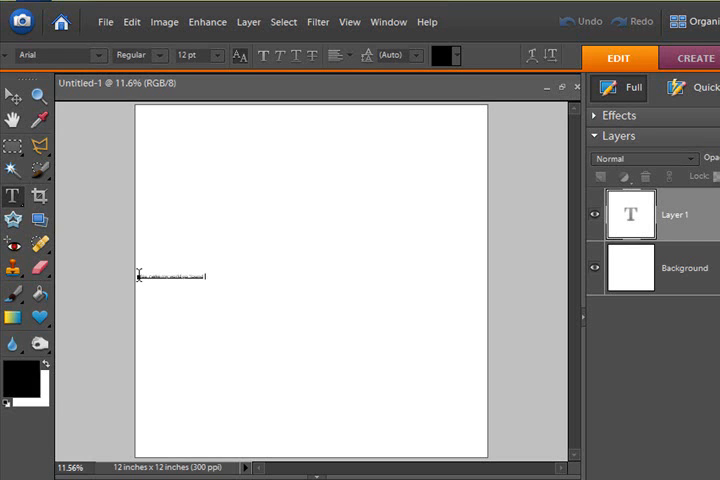
text(text)
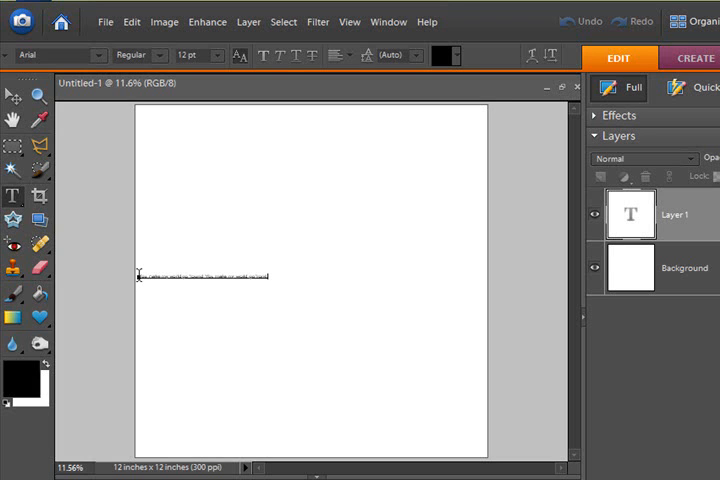
mouse_move(287, 297)
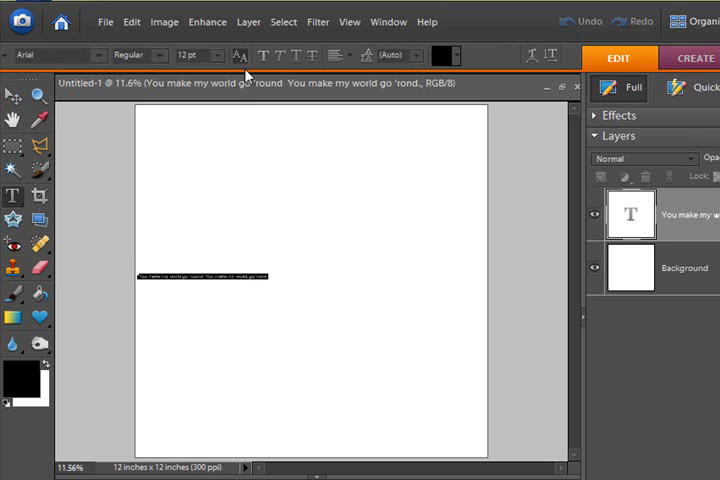
Step: Pick a larger font size from the options bar so the line spans most of the page
click(200, 55)
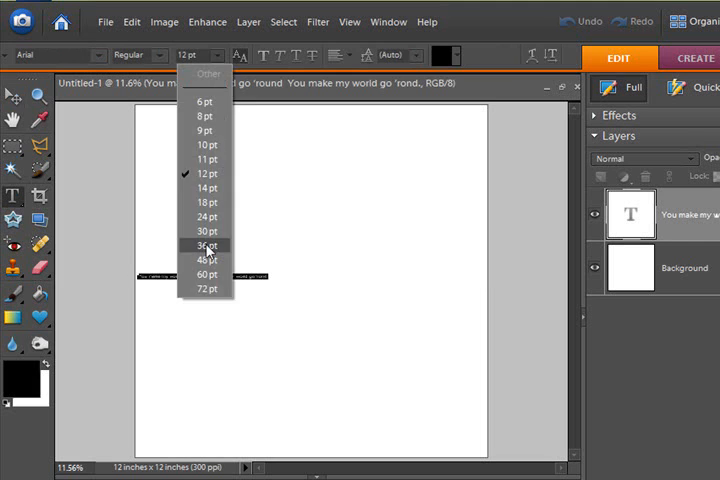
click(207, 245)
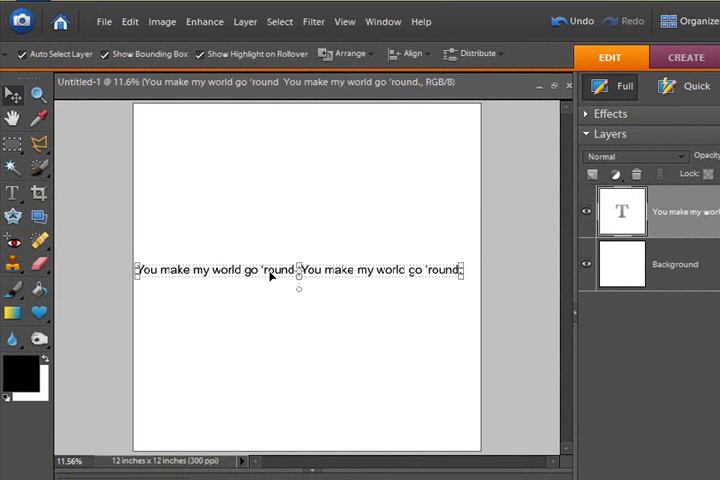
mouse_move(485, 285)
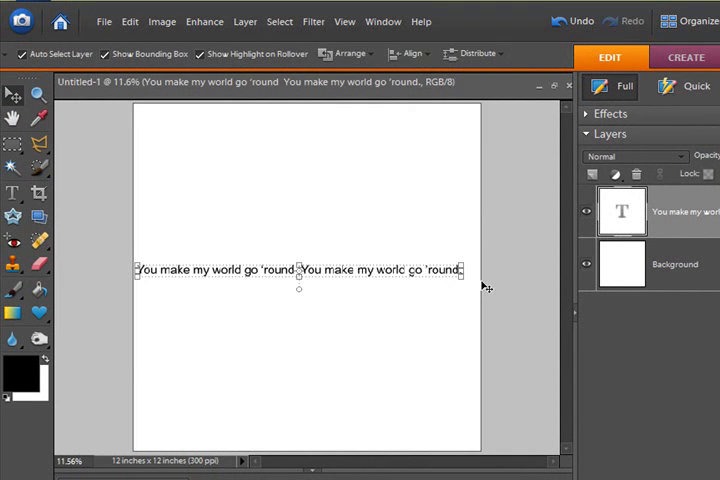
mouse_move(195, 275)
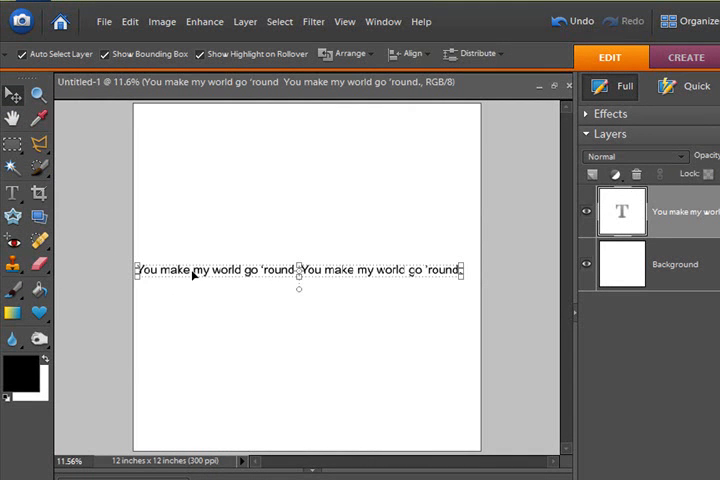
mouse_move(293, 279)
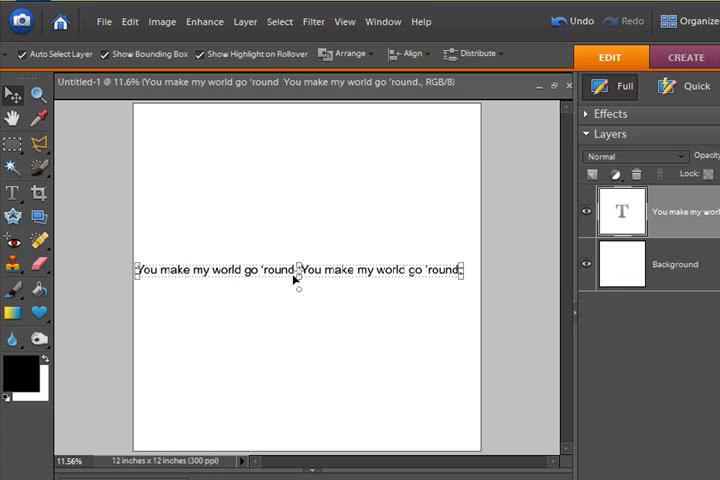
mouse_move(418, 277)
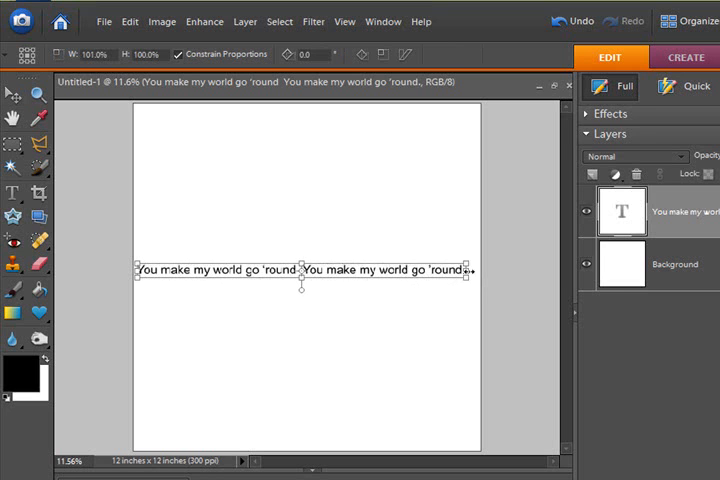
Step: Drag the text's right handle to the page edge and commit the stretched width
drag(475, 271, 480, 271)
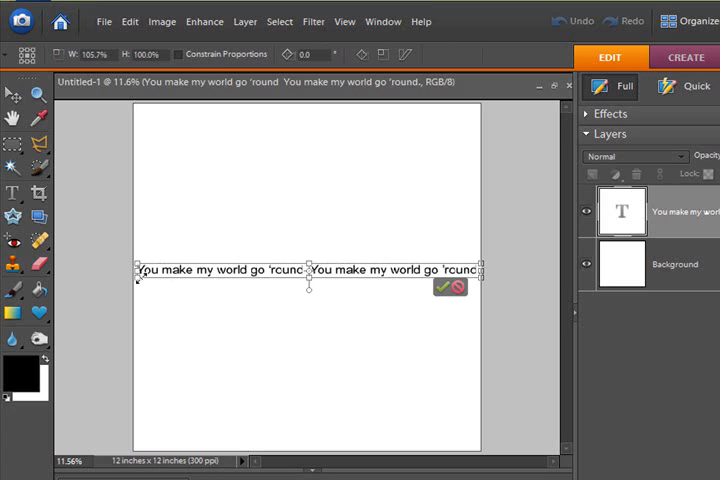
click(440, 287)
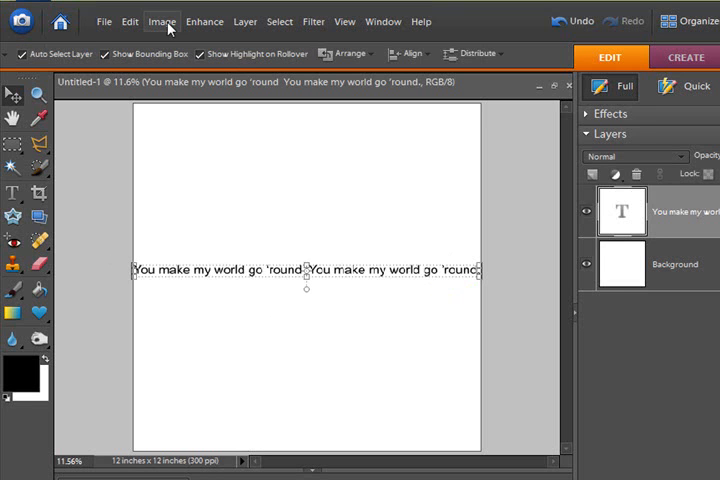
Step: Open the Image menu to reach the layer rotate and flip commands
click(162, 21)
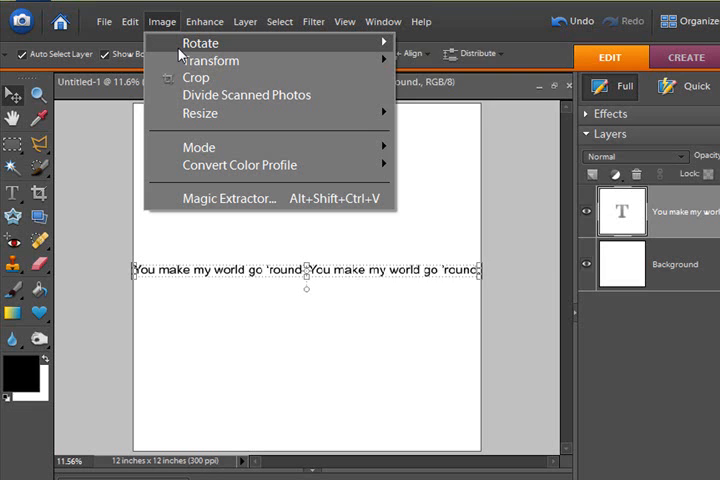
mouse_move(200, 42)
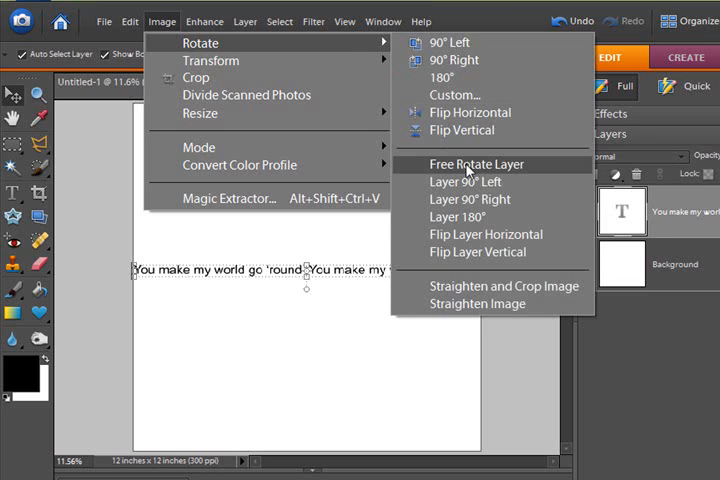
mouse_move(478, 234)
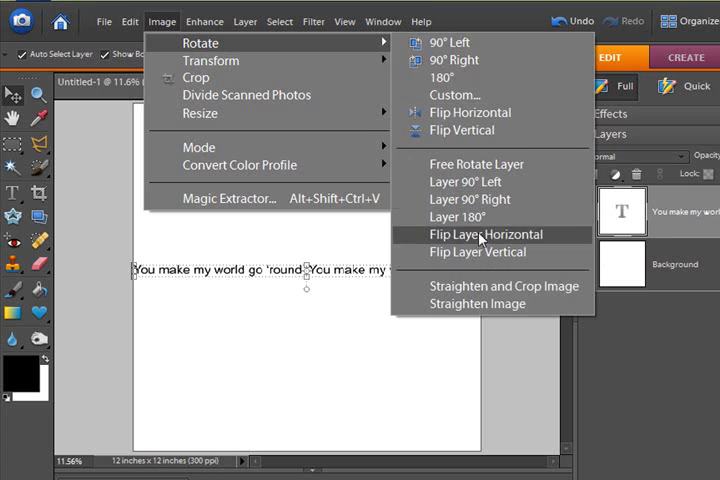
mouse_move(484, 252)
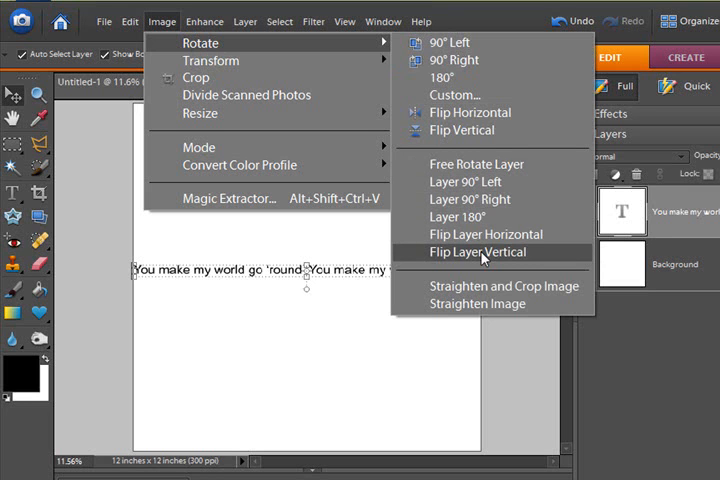
mouse_move(470, 130)
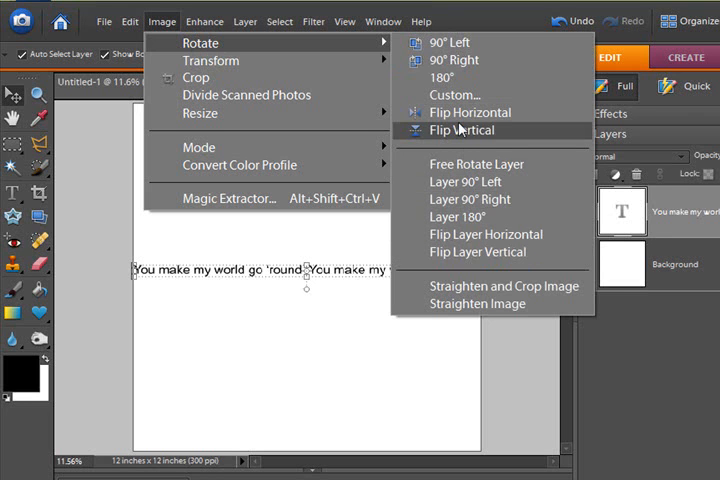
mouse_move(452, 42)
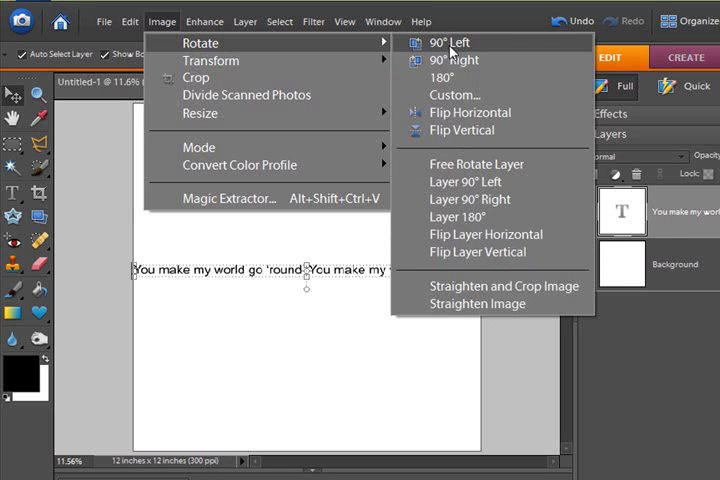
mouse_move(466, 130)
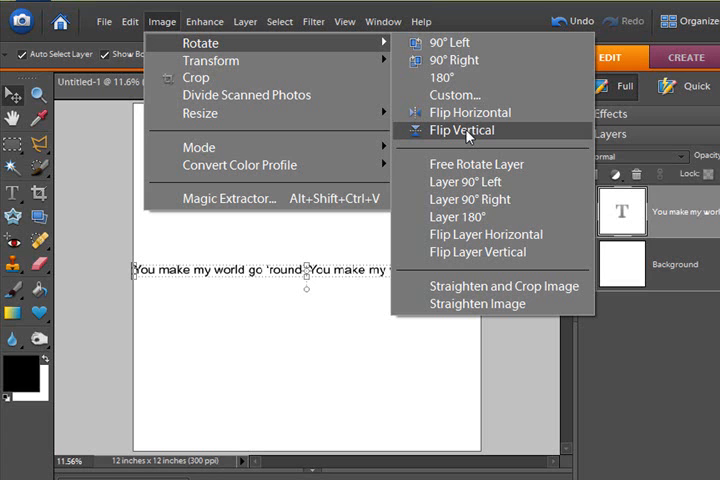
mouse_move(478, 164)
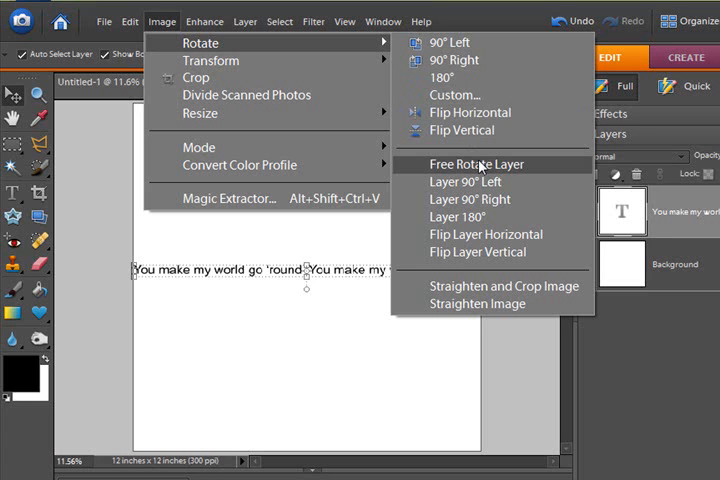
mouse_move(485, 234)
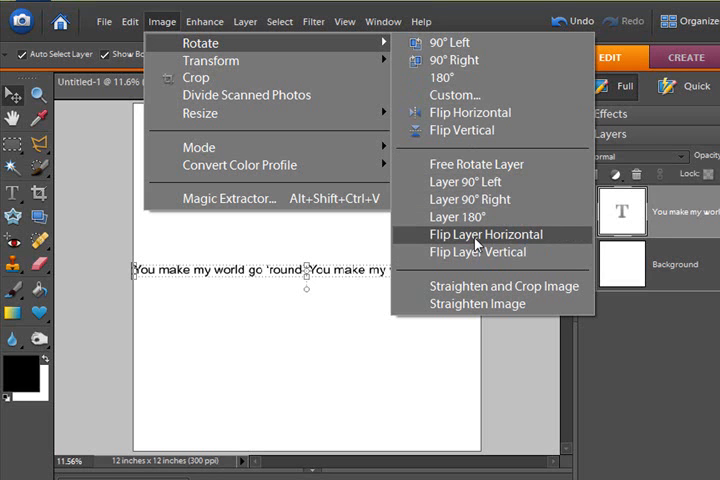
Step: Flip the text layer horizontally, then bring up the Image menu's Transform options
click(485, 234)
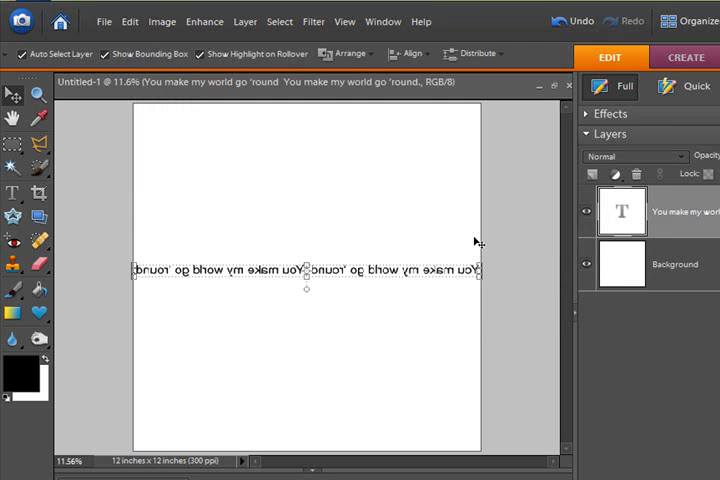
mouse_move(357, 231)
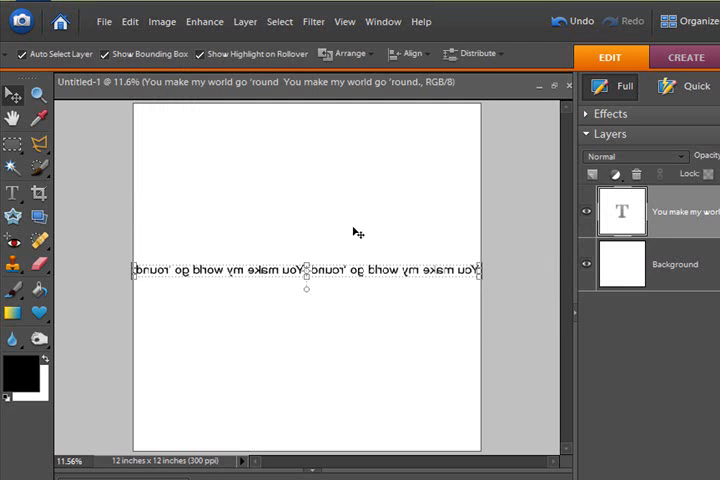
click(162, 21)
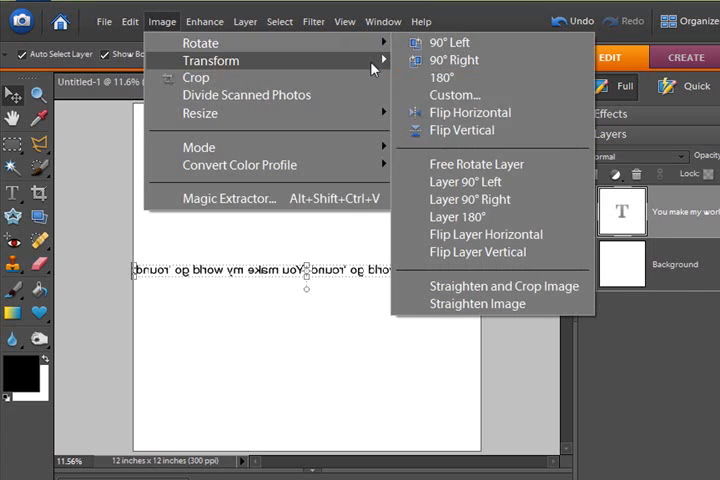
click(484, 252)
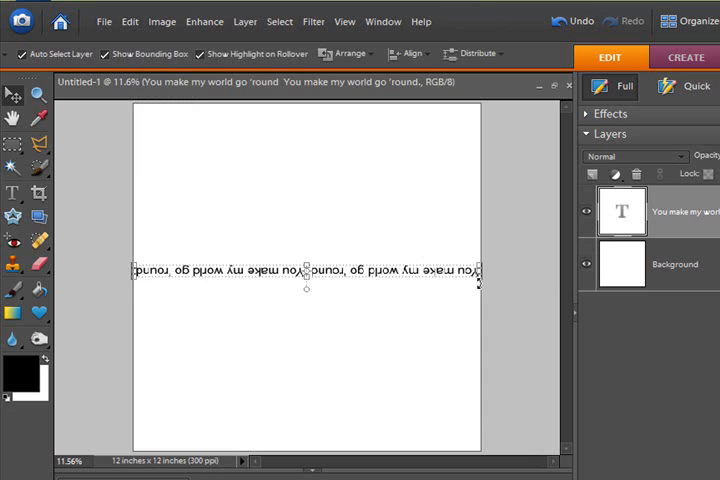
mouse_move(314, 21)
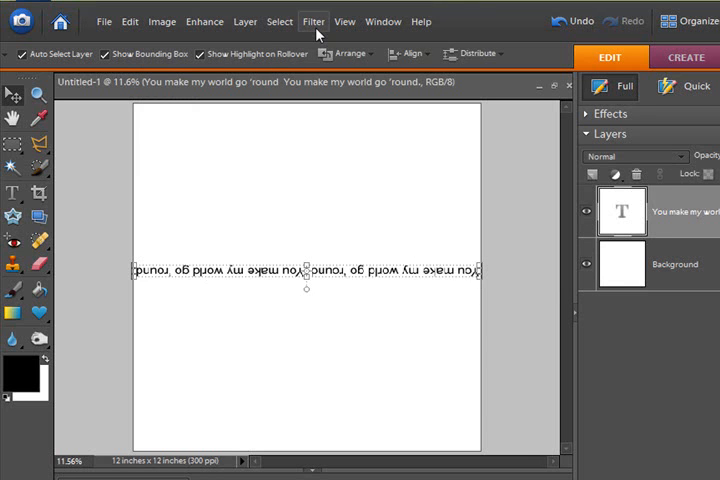
Step: Choose Polar Coordinates from the Filter menu, simplifying the text into a pixel layer
click(313, 21)
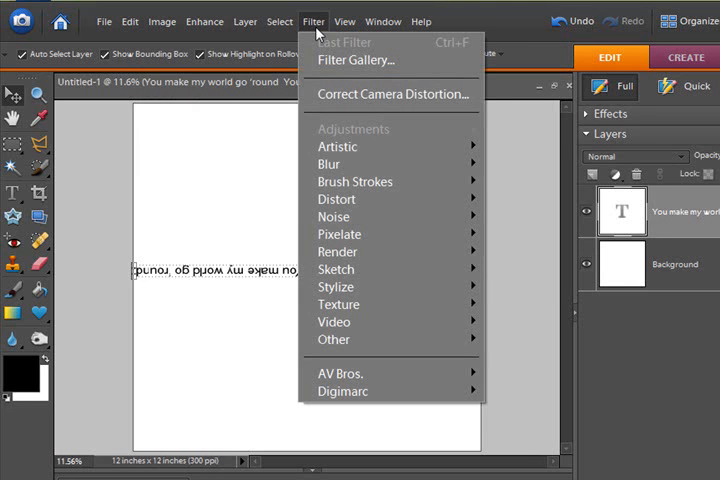
mouse_move(336, 199)
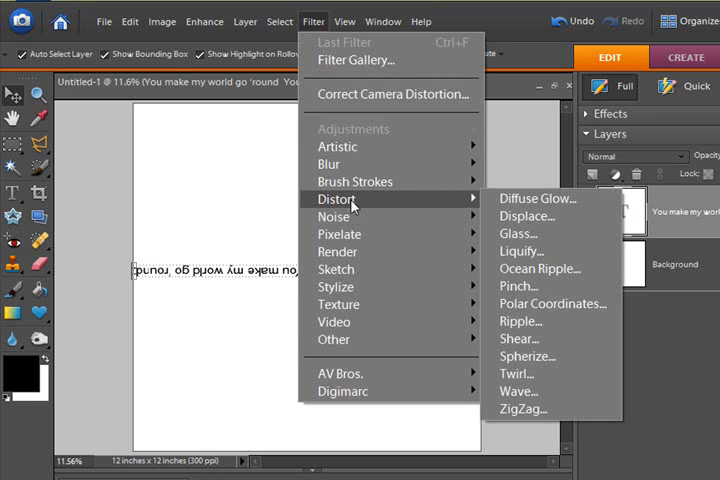
mouse_move(551, 303)
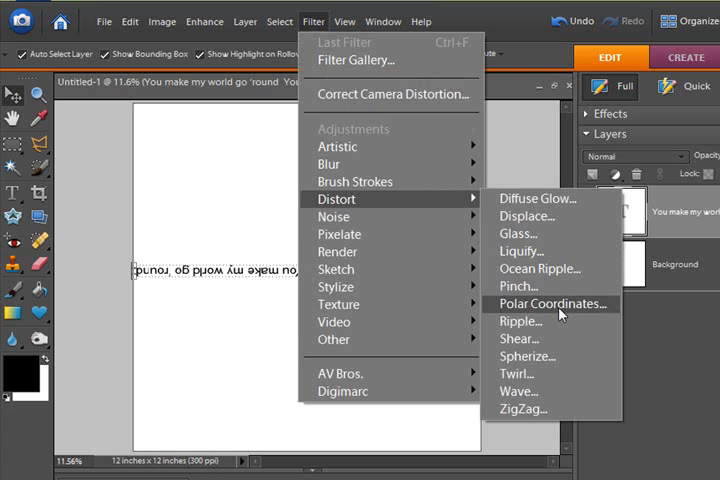
click(550, 303)
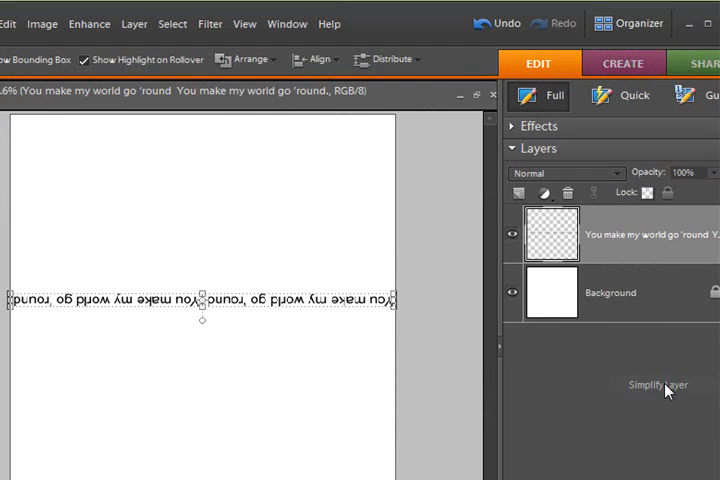
mouse_move(291, 292)
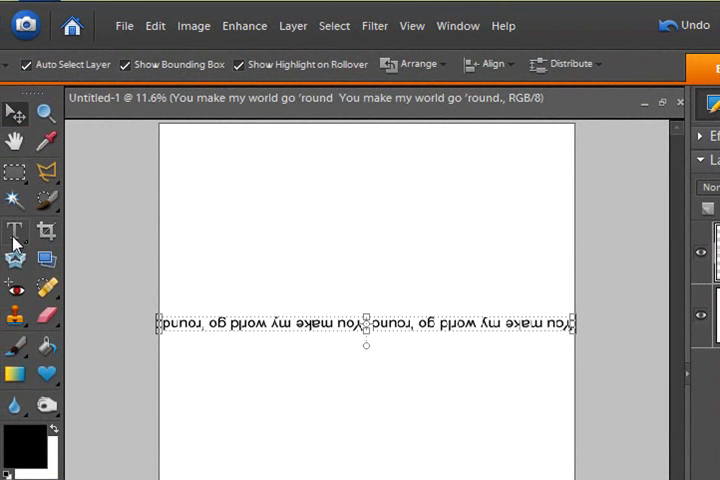
mouse_move(15, 231)
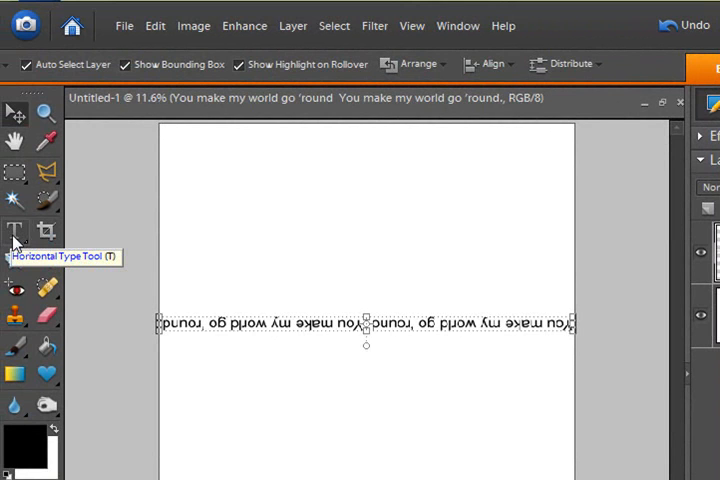
mouse_move(16, 242)
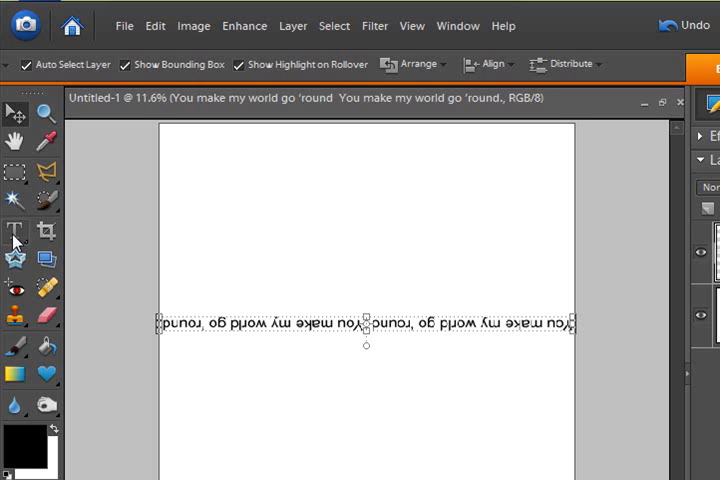
mouse_move(374, 25)
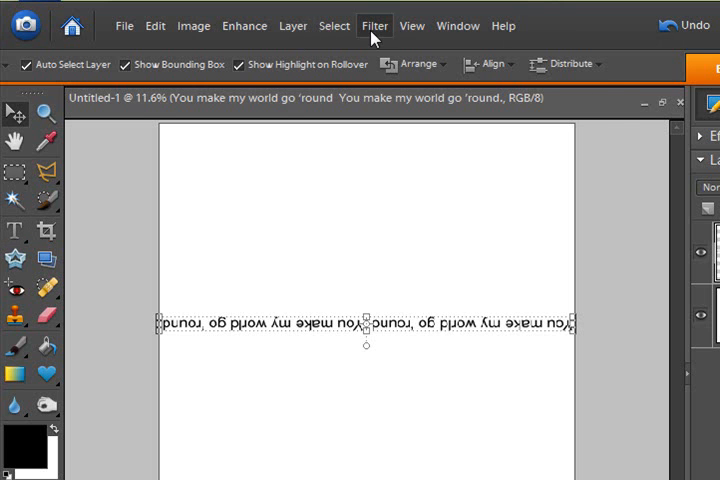
Step: Open the Polar Coordinates dialog from Filter > Distort for the simplified layer
click(375, 25)
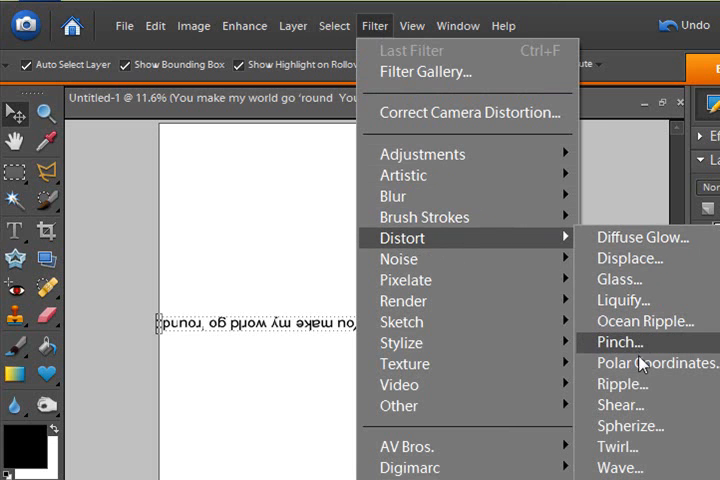
click(654, 363)
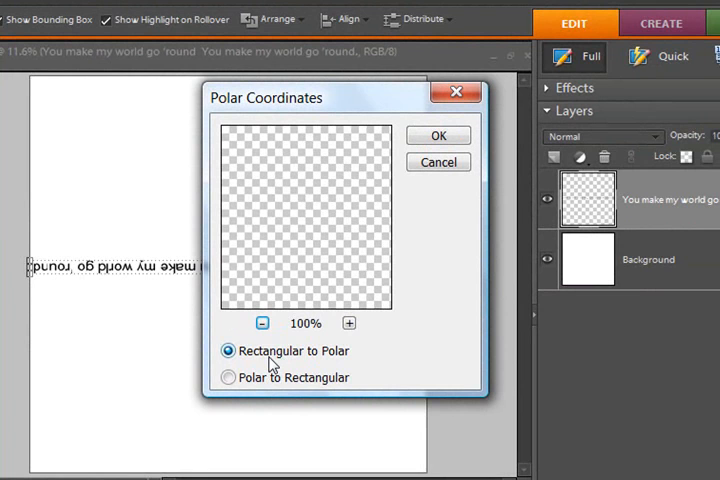
mouse_move(268, 180)
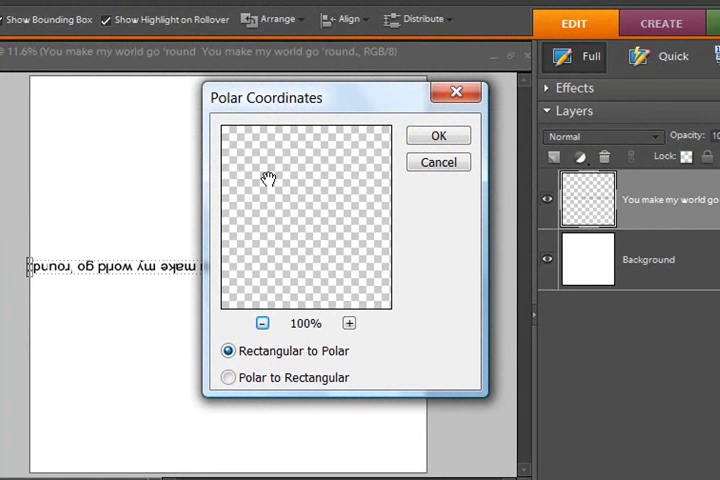
mouse_move(330, 280)
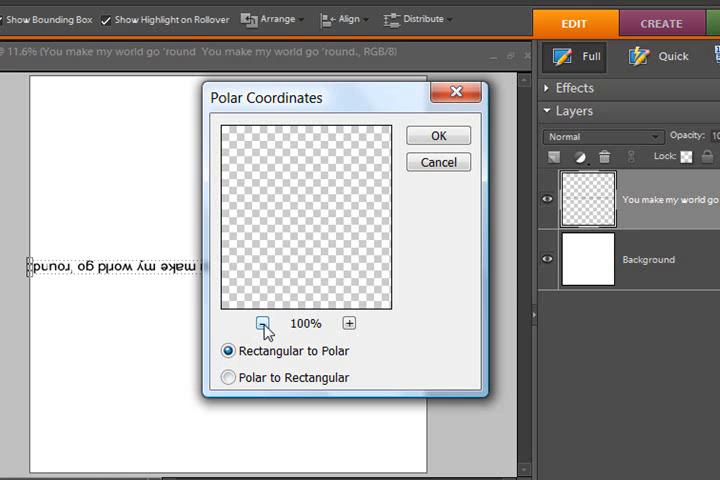
Step: Zoom the preview out twice and apply Rectangular to Polar to wrap the text into a ring
click(264, 323)
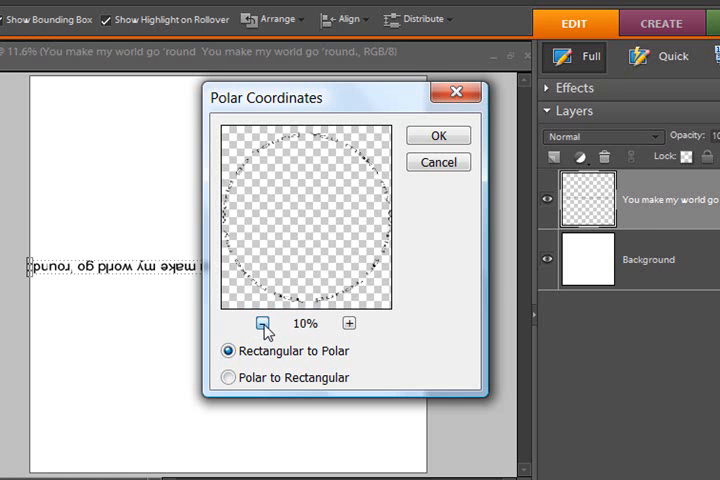
click(264, 322)
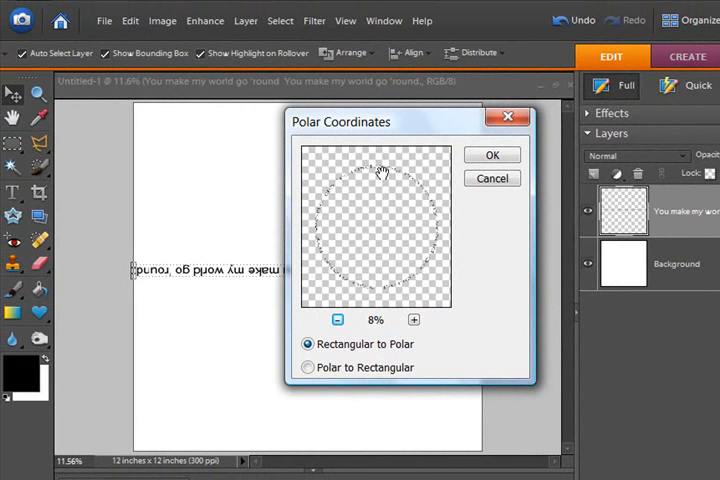
click(491, 155)
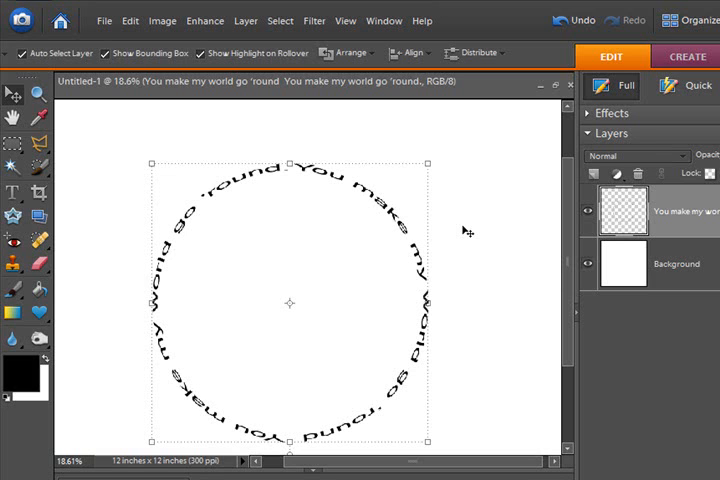
mouse_move(168, 288)
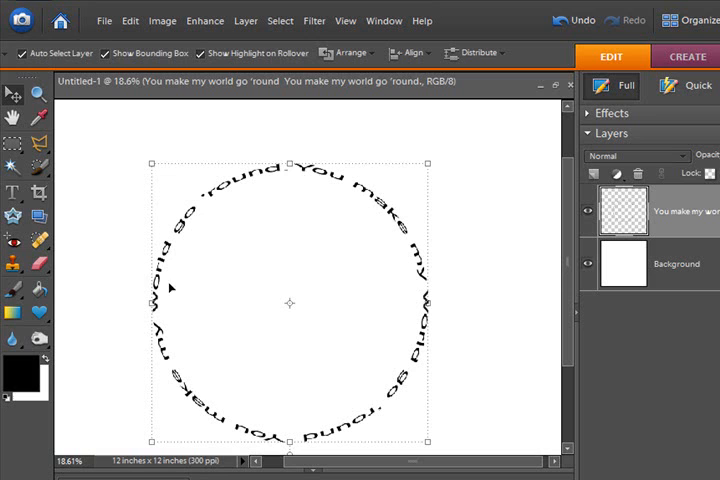
mouse_move(304, 173)
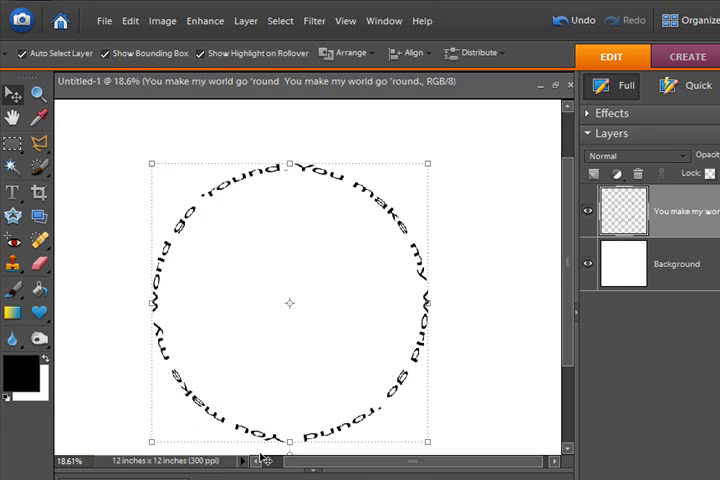
mouse_move(298, 342)
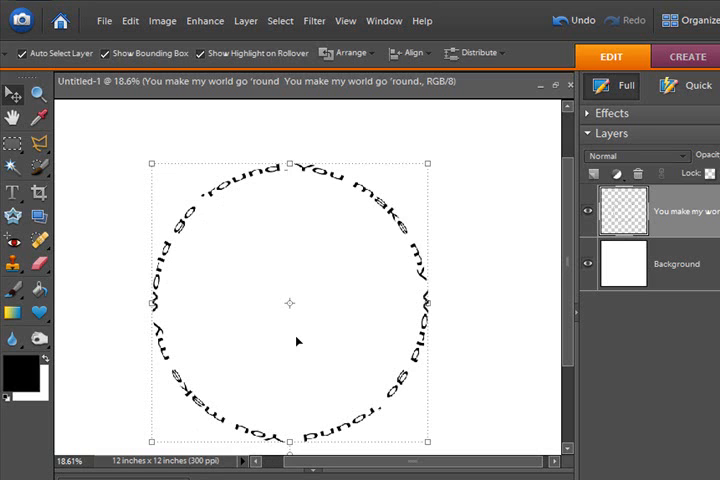
mouse_move(323, 313)
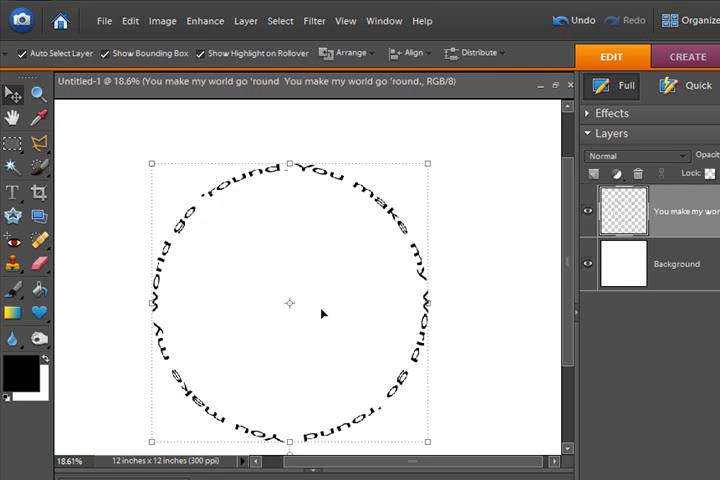
mouse_move(449, 349)
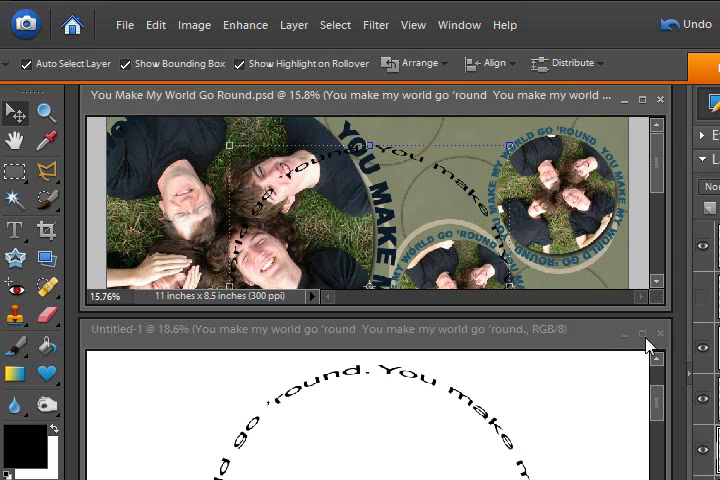
Step: Close the Untitled-1 circle document without saving changes
click(660, 332)
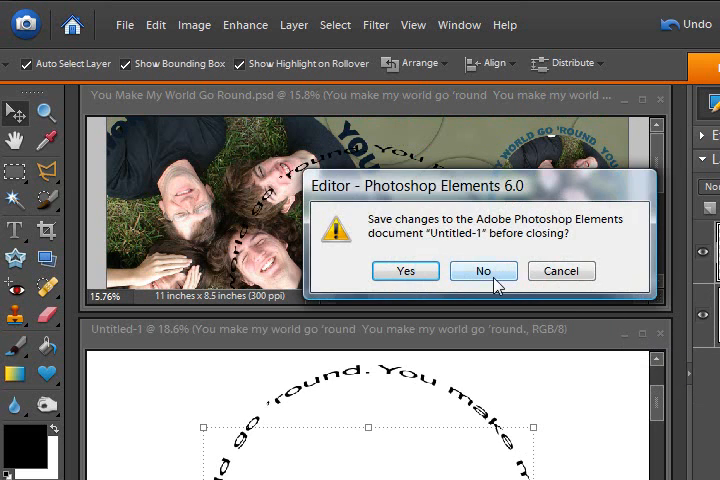
click(483, 271)
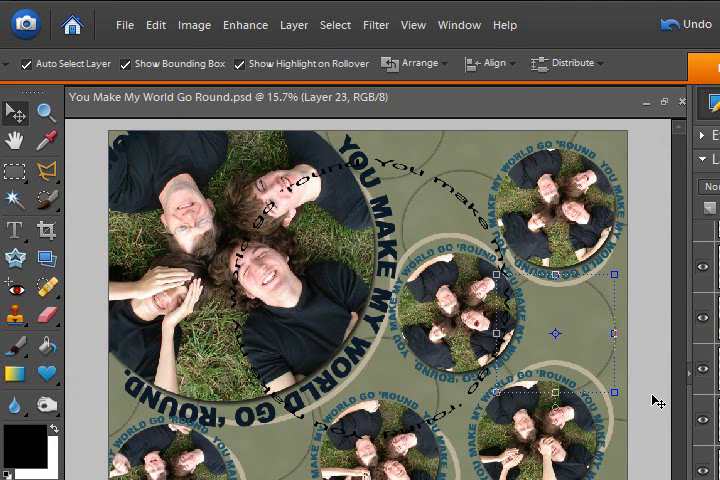
mouse_move(658, 402)
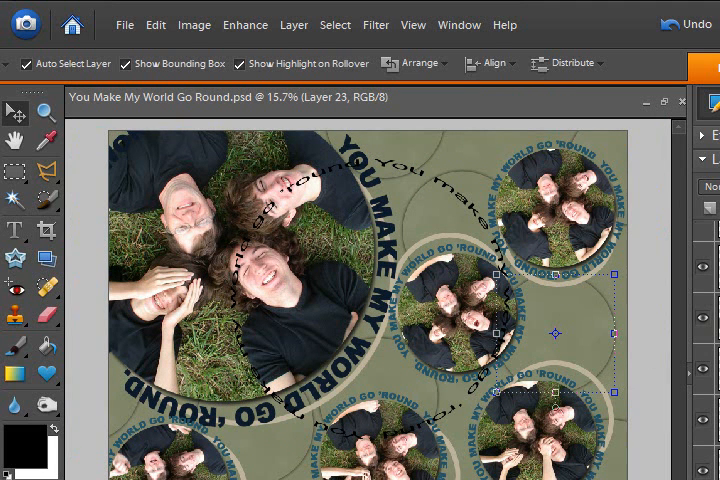